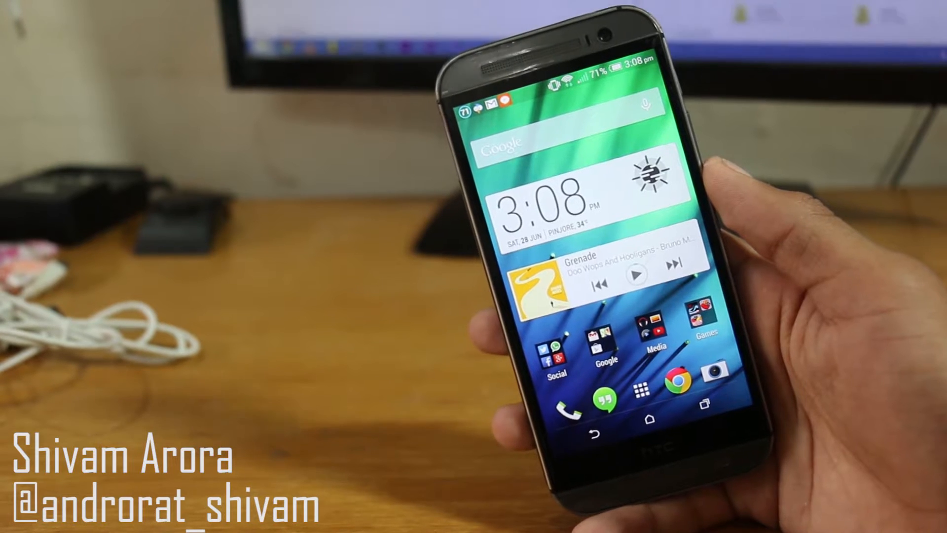
# Open LatinImeGoogle_noroot.apk from /storage/emulated/0 in the file manager
pyautogui.click(638, 393)
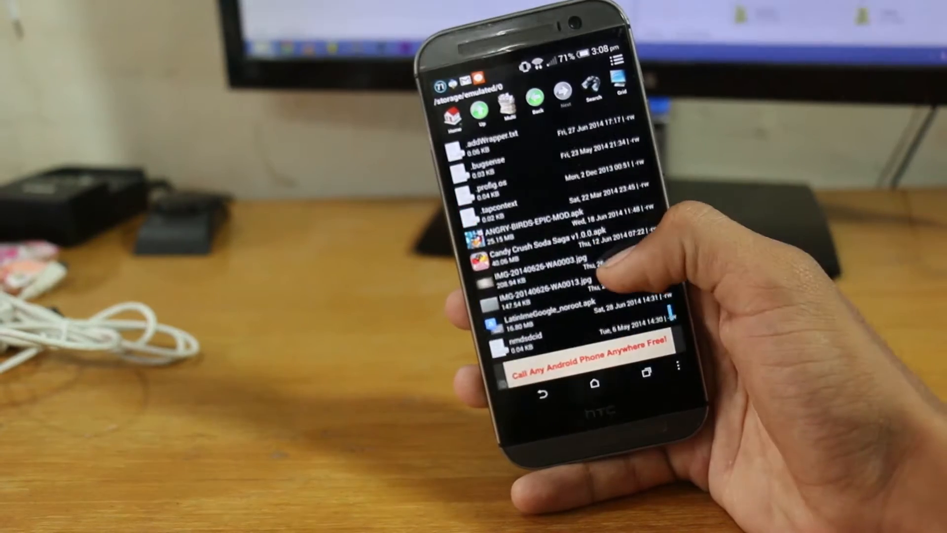
pyautogui.scroll(-3)
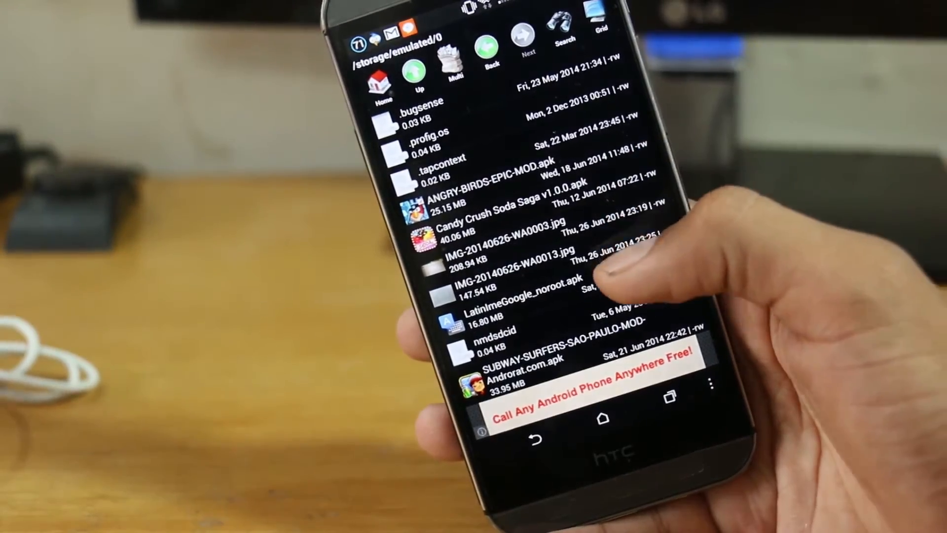
pyautogui.click(500, 296)
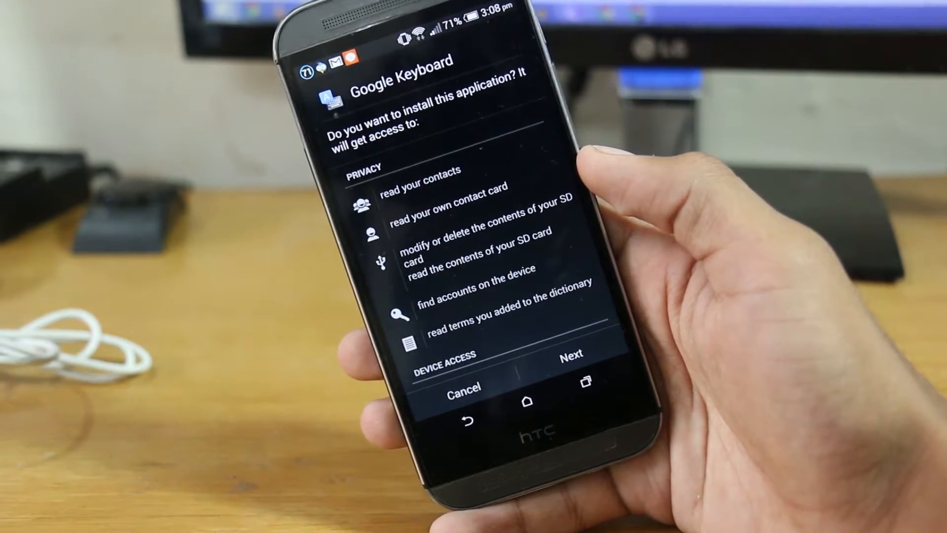
# Install the Google Keyboard package and open the newly installed app
pyautogui.scroll(-3)
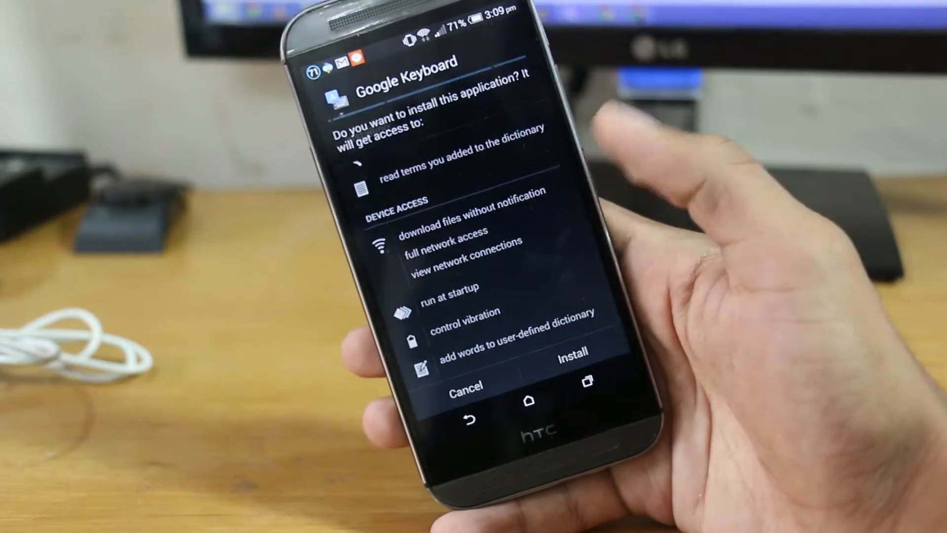
pyautogui.click(562, 351)
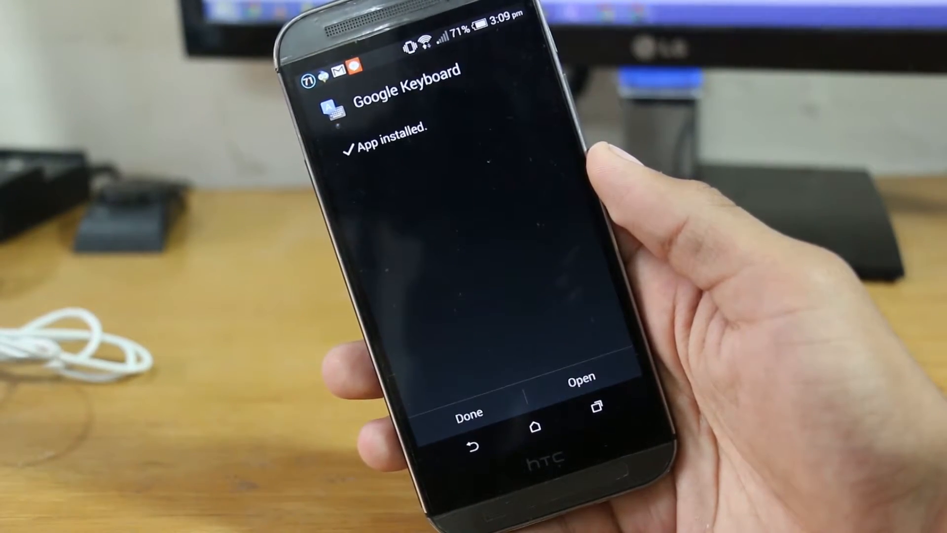
pyautogui.click(582, 375)
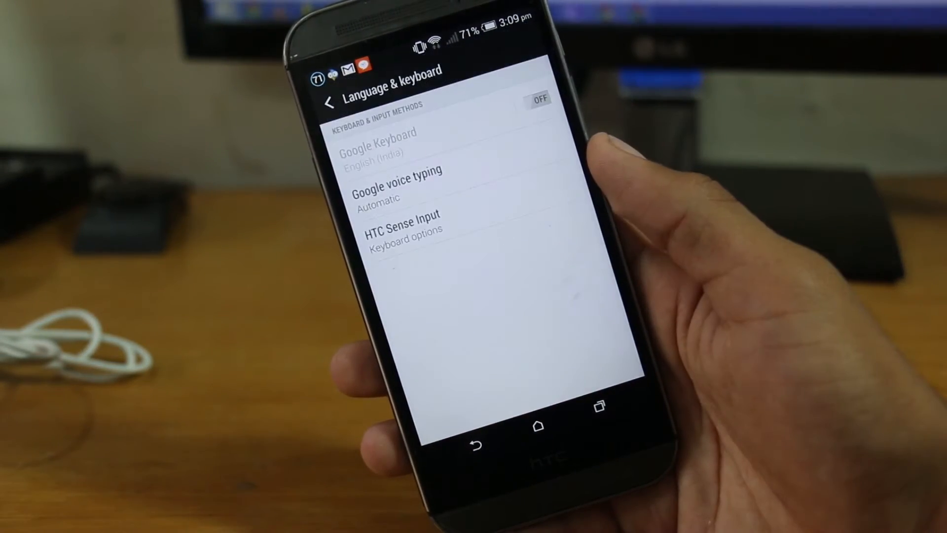
# Enable Google Keyboard in Language & keyboard and select it as the input method
pyautogui.click(377, 143)
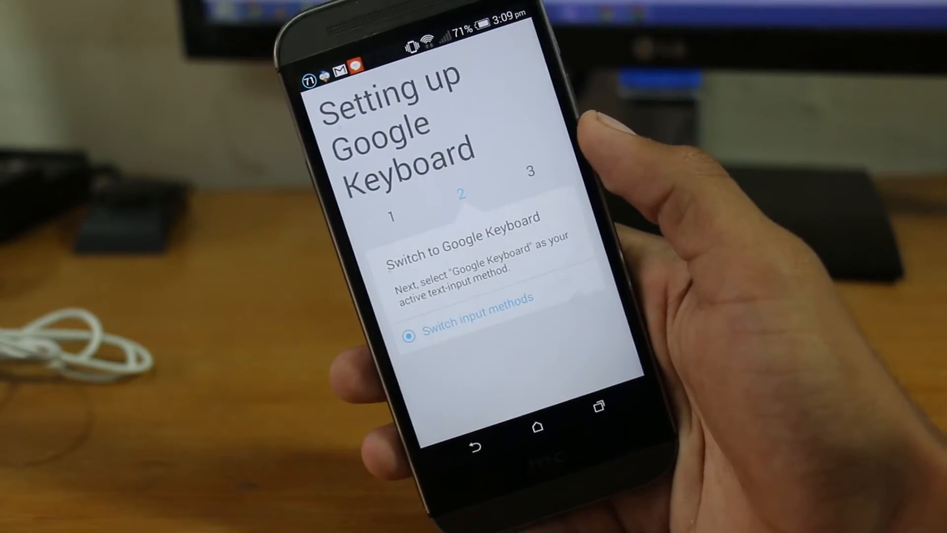
pyautogui.click(474, 314)
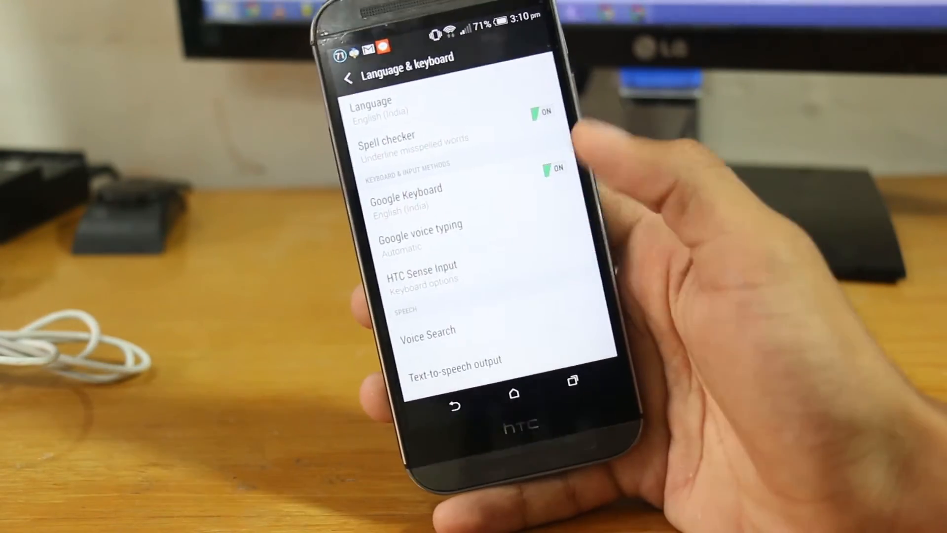
# Change Google Keyboard's colour scheme from White to Material, then return home
pyautogui.click(406, 199)
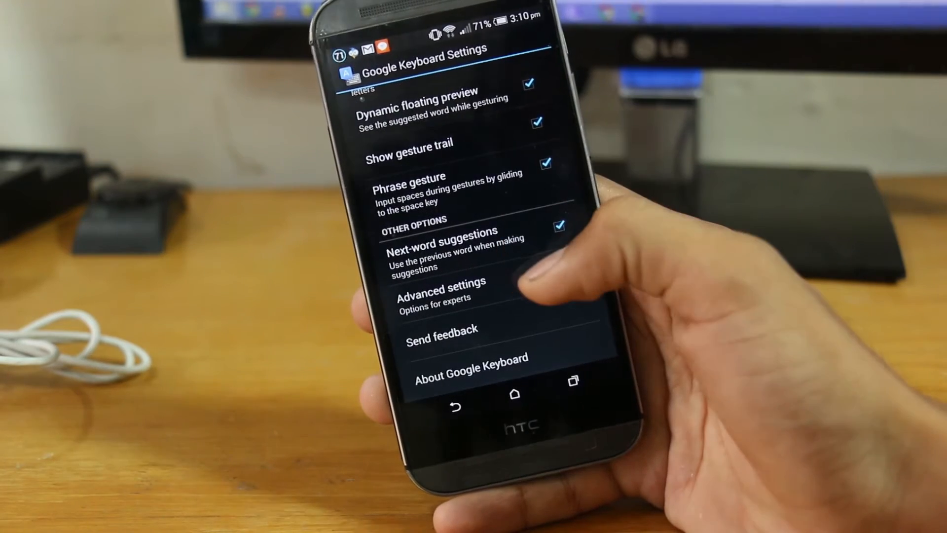
pyautogui.click(441, 289)
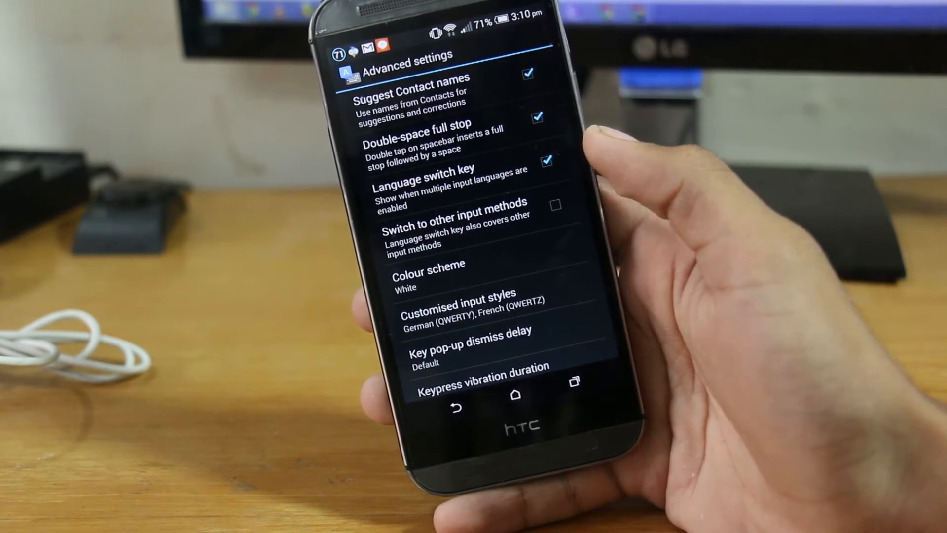
pyautogui.click(429, 270)
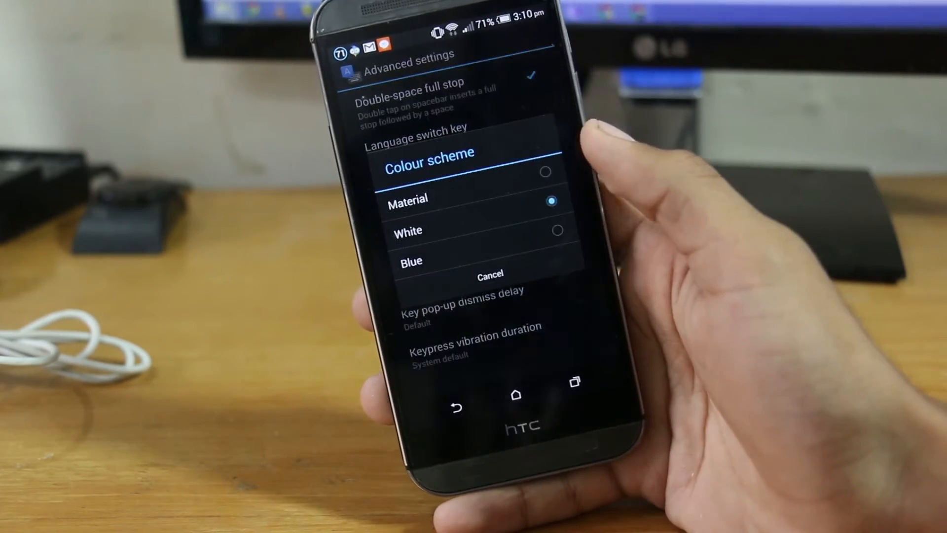
pyautogui.click(489, 272)
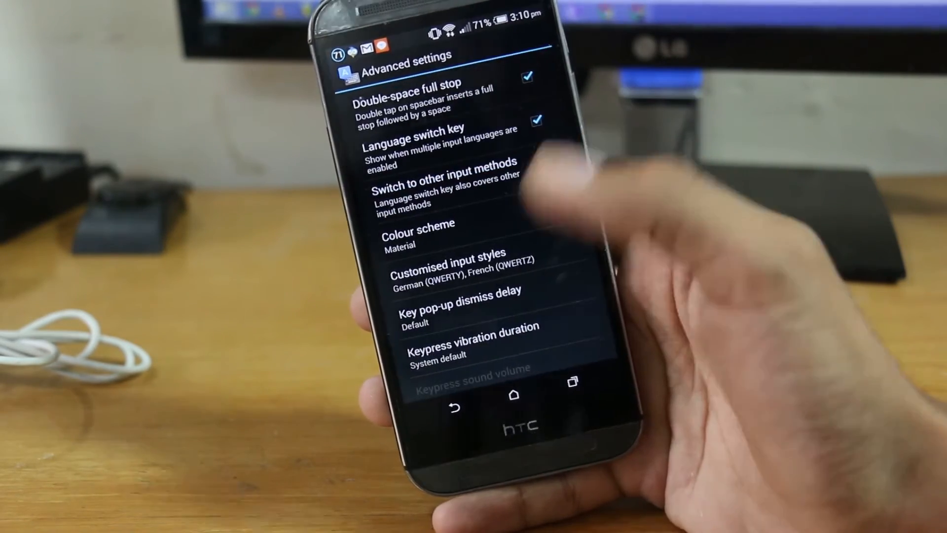
pyautogui.click(513, 393)
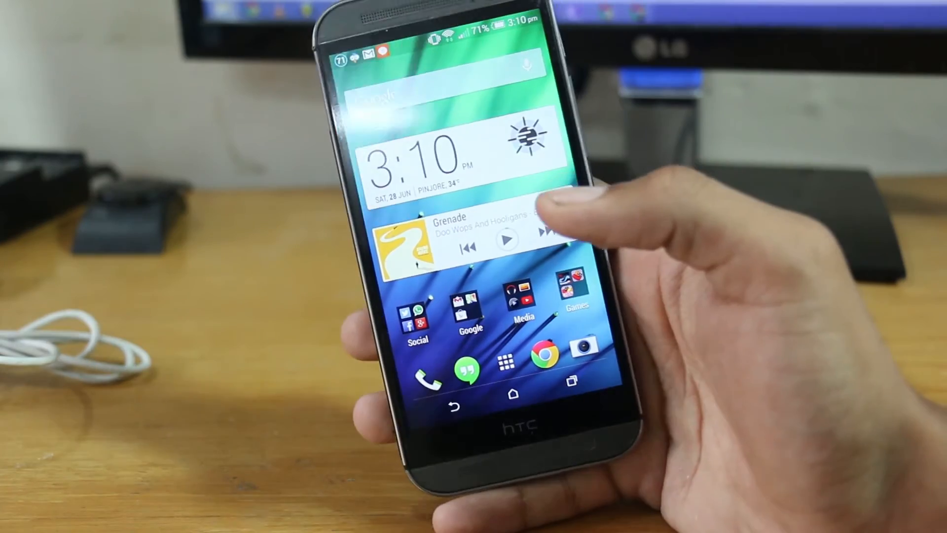